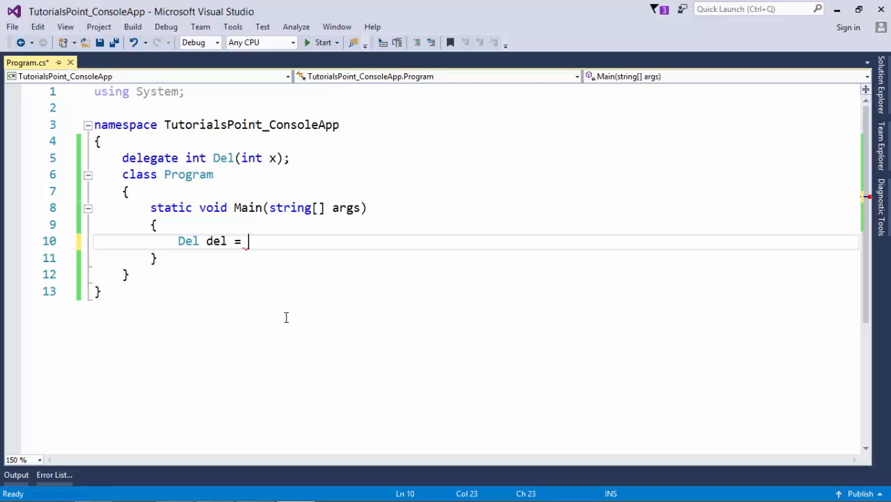
# Assign del the lambda 'x => x * x;' and begin the next 'int' line.
pyautogui.write('x')
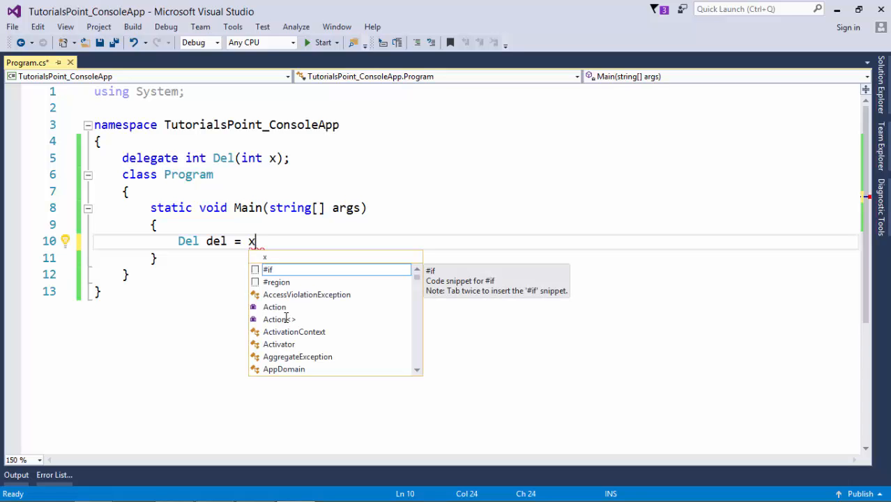
pyautogui.write('=')
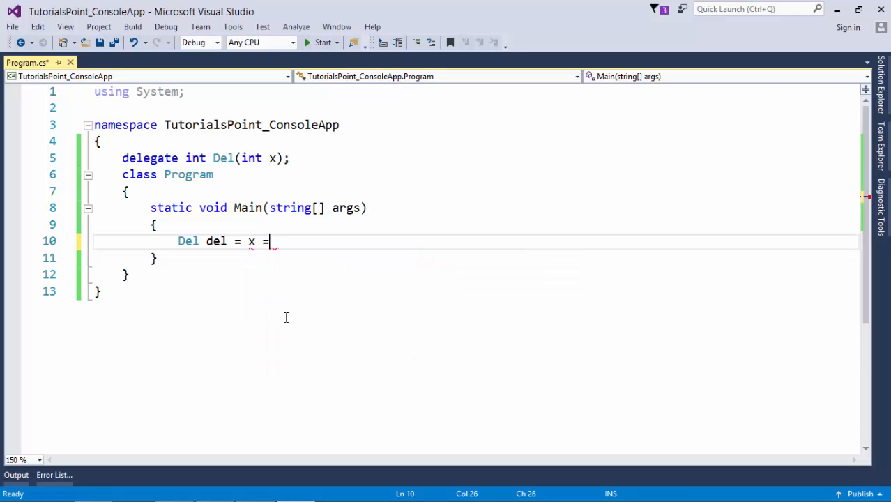
pyautogui.write('>')
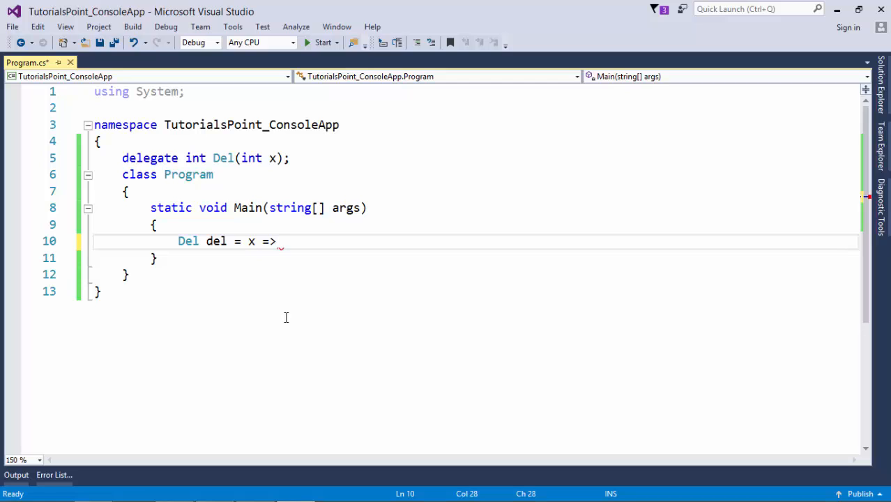
pyautogui.write('x')
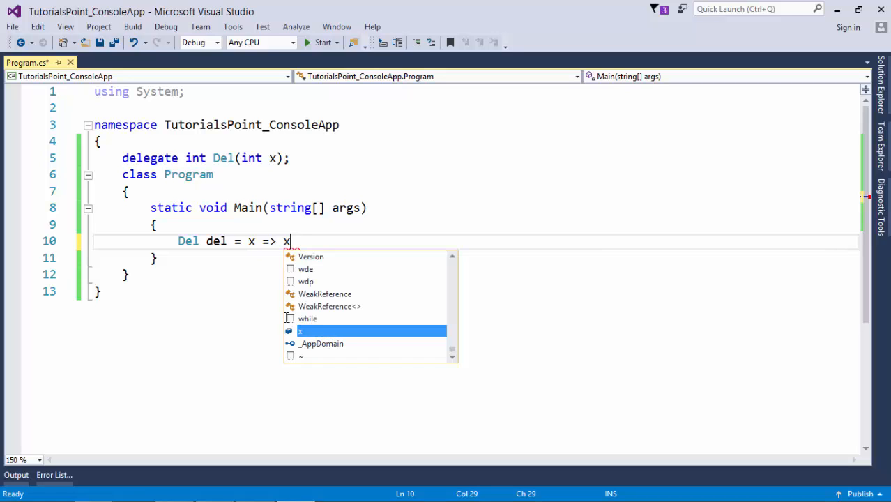
pyautogui.write('* x;')
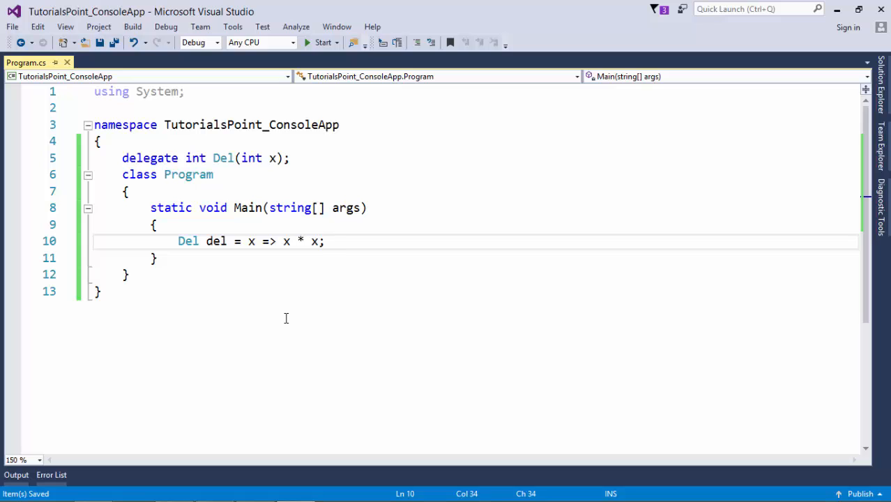
pyautogui.write('int')
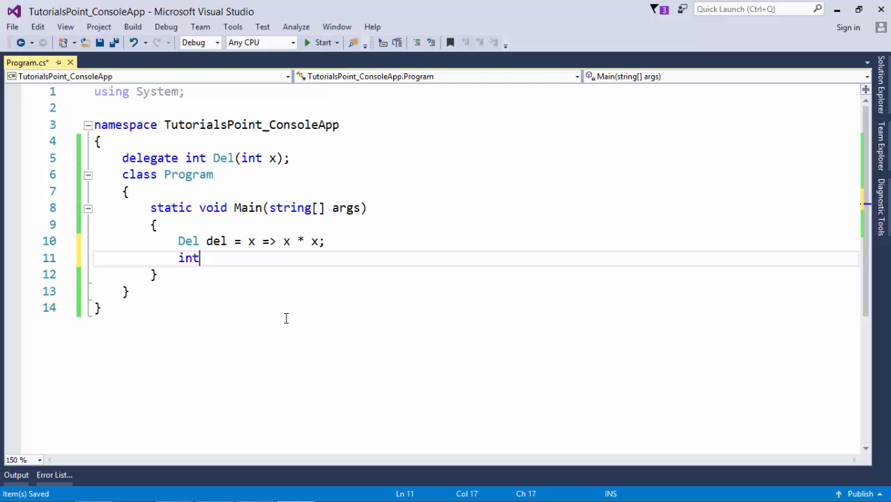
pyautogui.write('a = 2 * 4;')
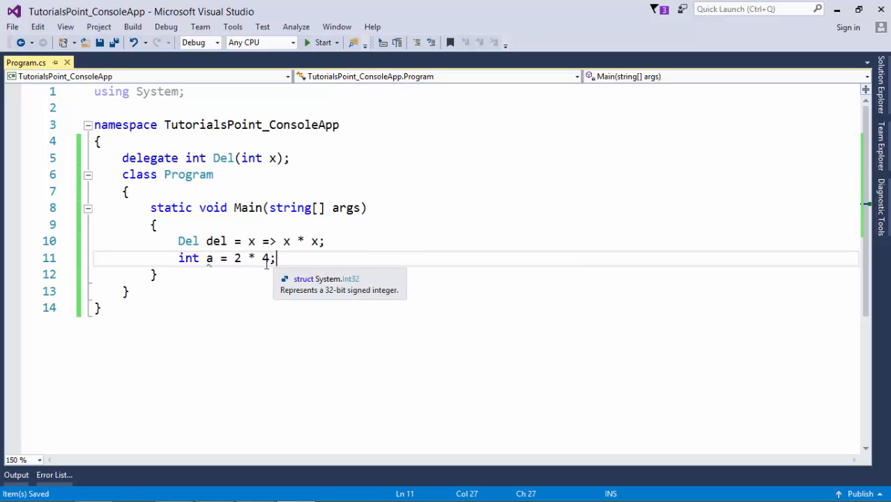
pyautogui.doubleClick(187, 258)
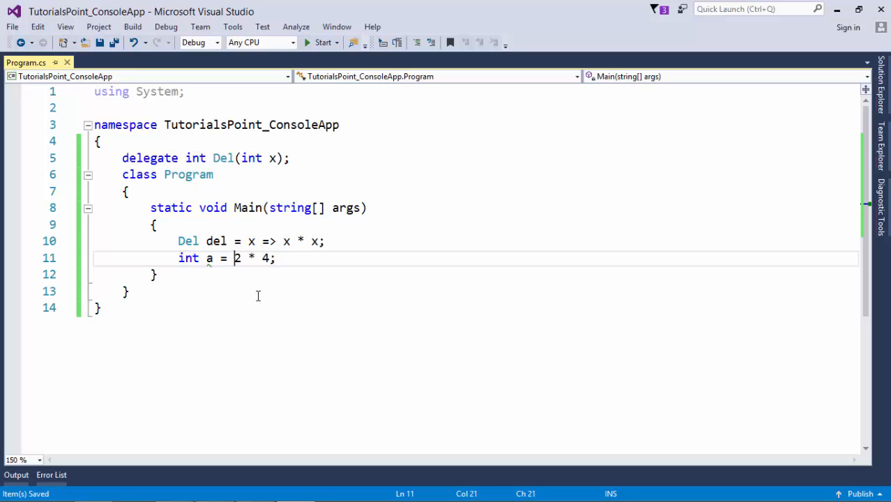
pyautogui.click(235, 258)
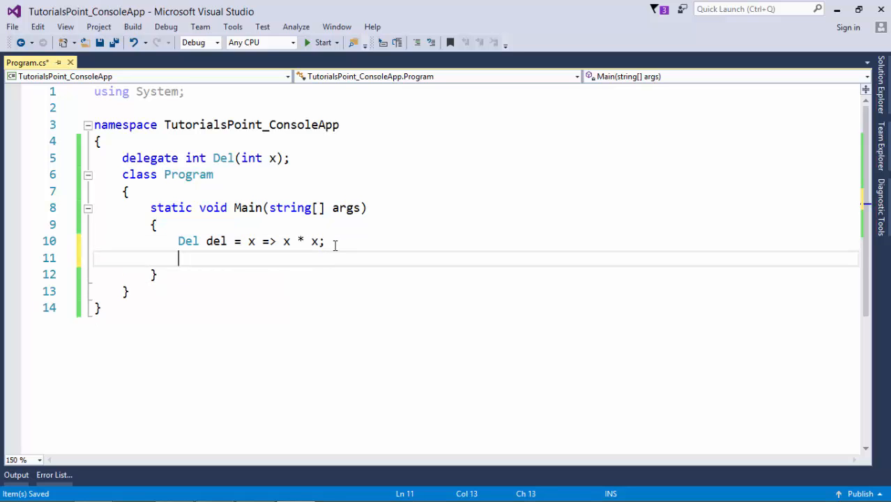
# Store del(4) in 'int result', then begin adding ', int' to Del's parameter list.
pyautogui.write('del()')
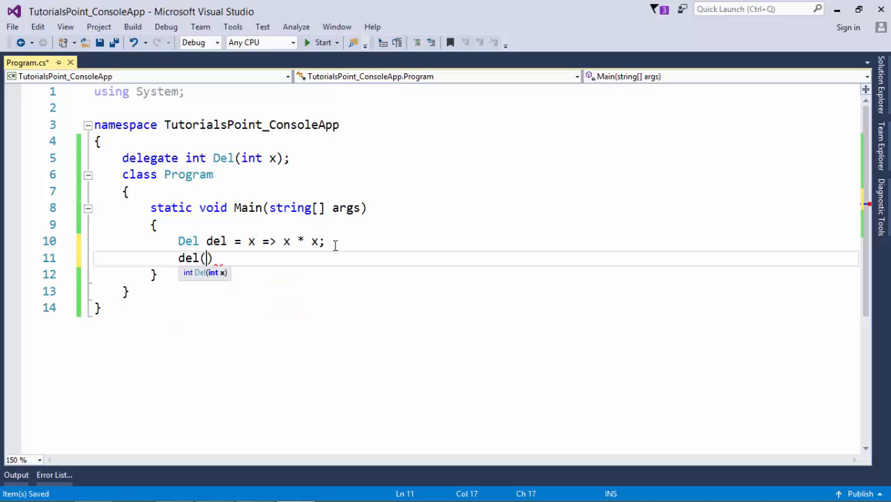
pyautogui.write('4')
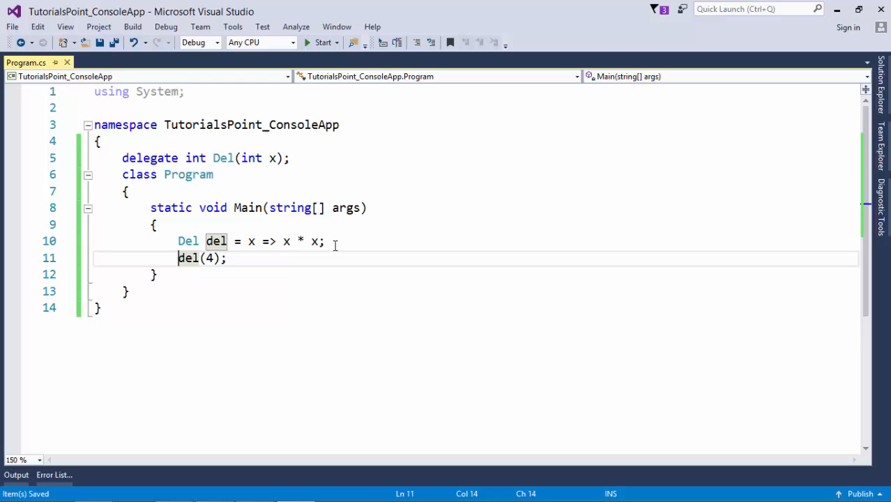
pyautogui.write('int result =')
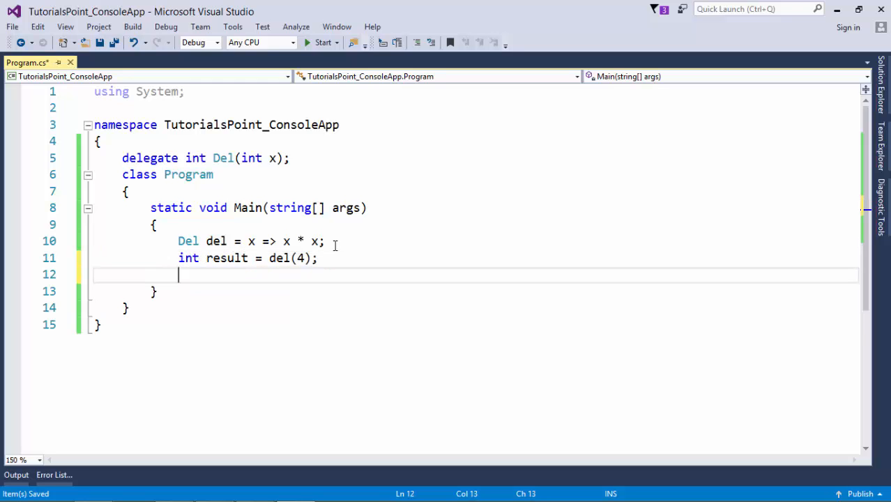
pyautogui.click(322, 42)
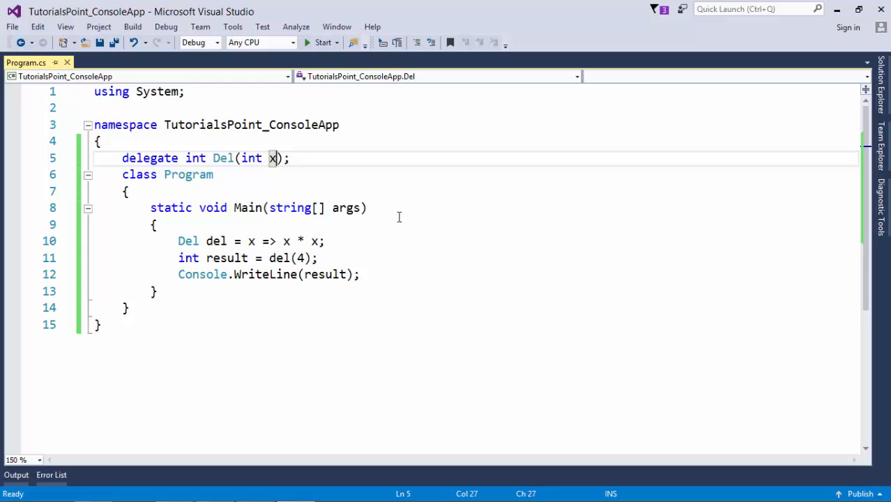
pyautogui.write(', int y')
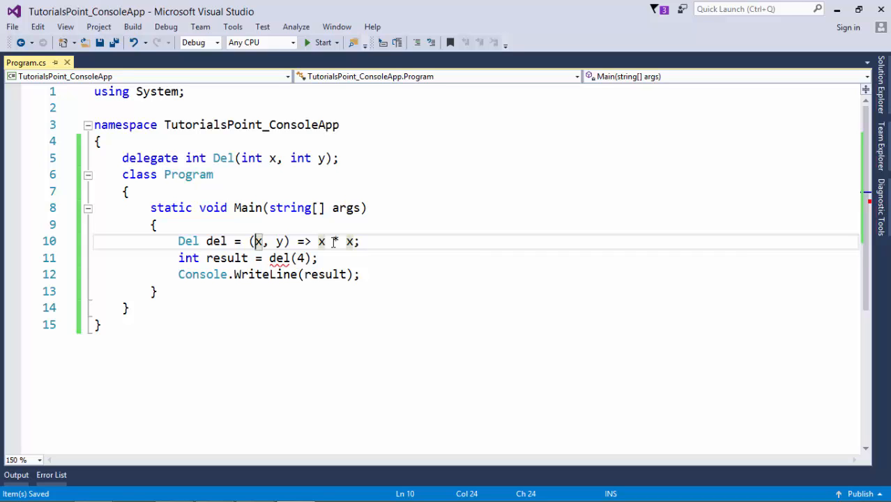
# Name the second parameter y so the lambda reads (x, y) => x * y, then move to Del's return type.
pyautogui.press('Right')
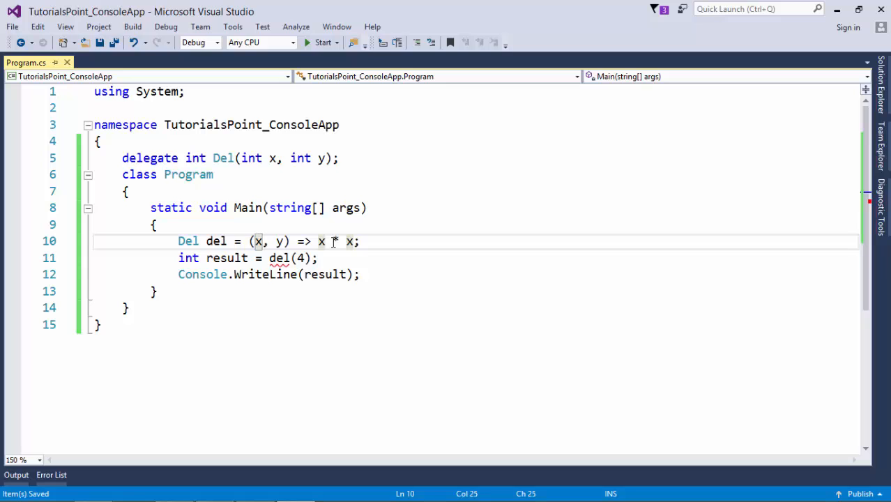
pyautogui.write('y')
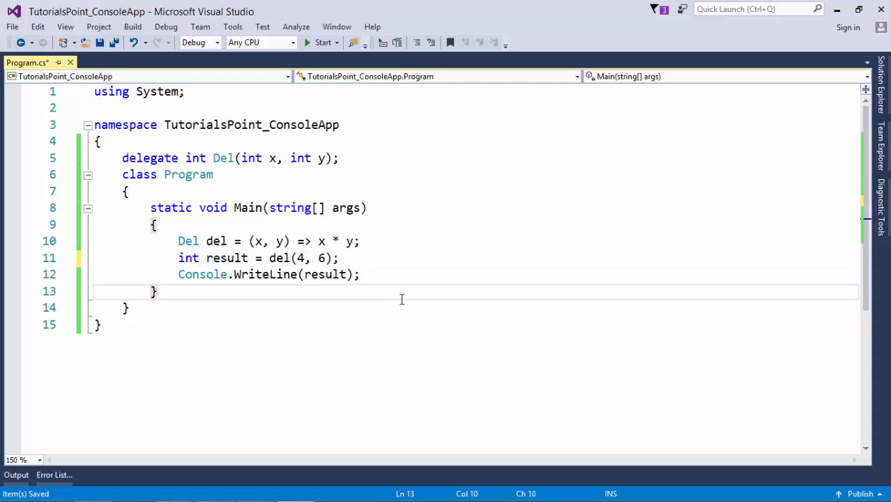
pyautogui.click(323, 42)
pyautogui.write('void')
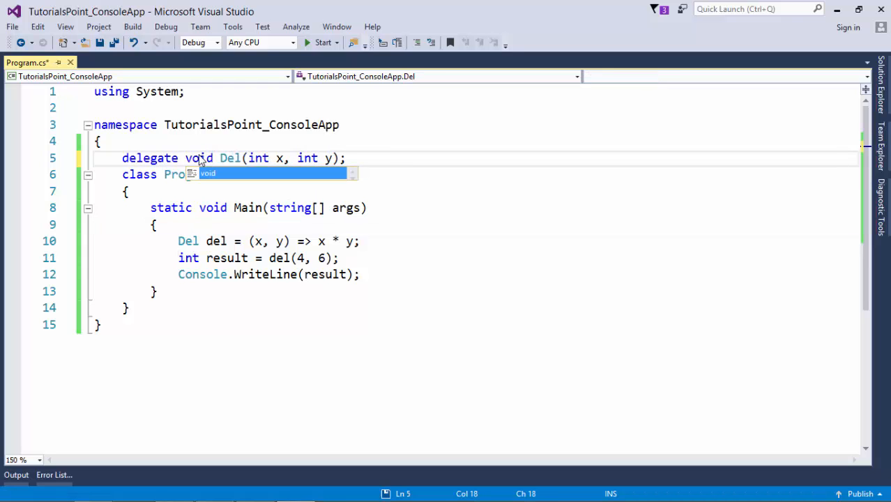
# Make Del return void and replace the lambda's 'x * y' expression with a '{ }' statement block.
pyautogui.press('ctrl+s')
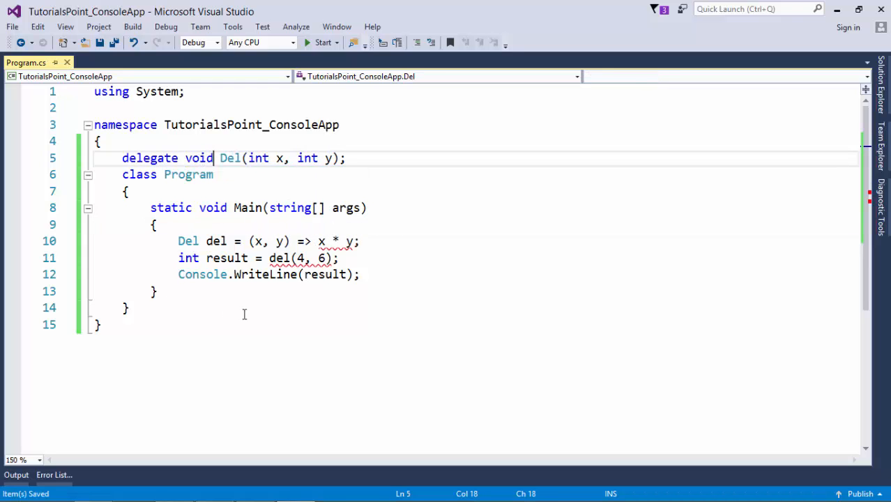
pyautogui.click(318, 241)
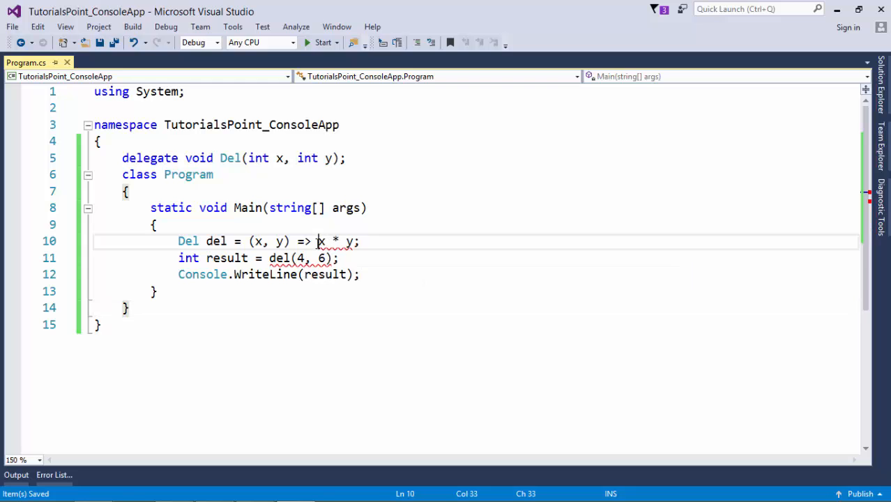
pyautogui.moveTo(316, 242); pyautogui.dragTo(359, 242)
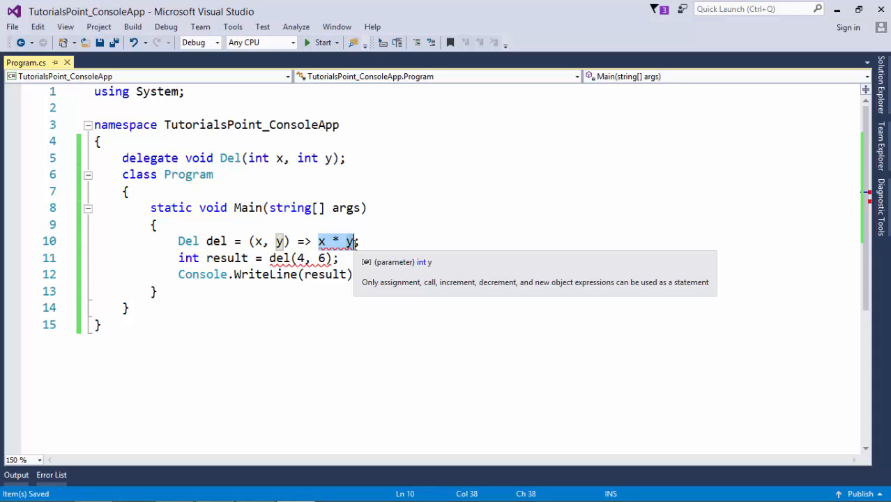
pyautogui.write('{ }')
pyautogui.write('Console.WriteLine();')
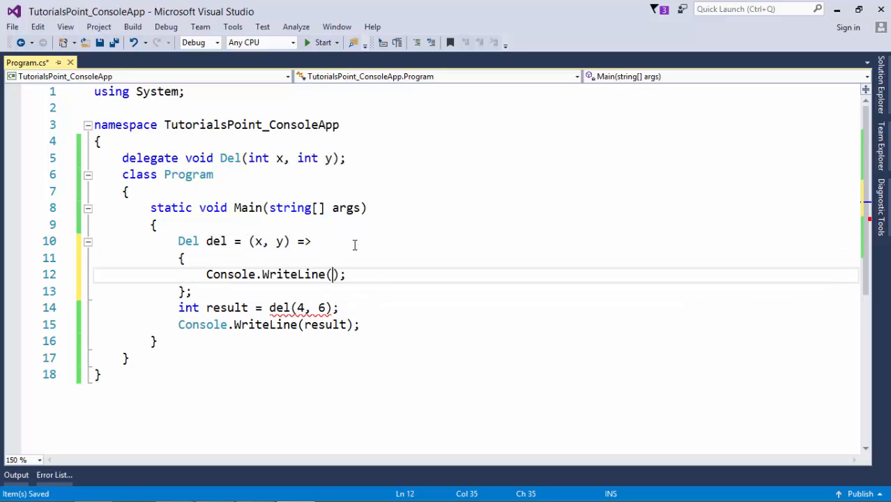
# Print x * y and 'Program ended..' in the lambda, call del(4, 6), and run it showing 24.
pyautogui.write('x * y')
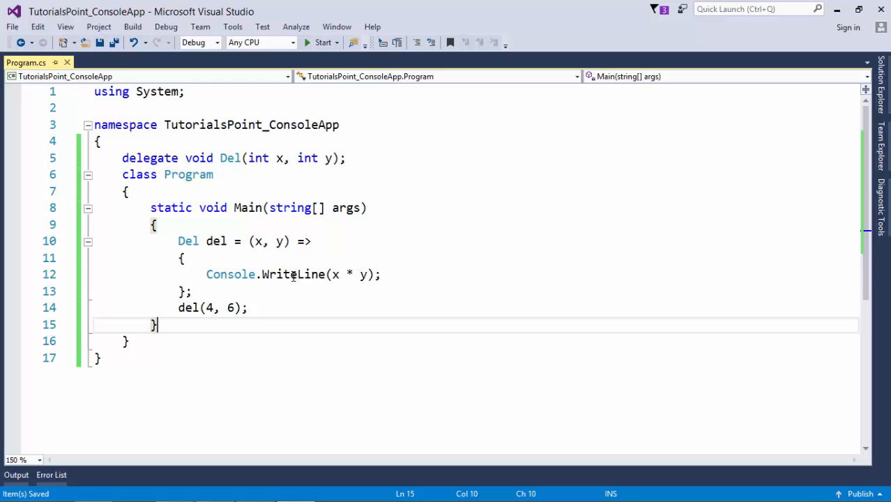
pyautogui.moveTo(401, 274)
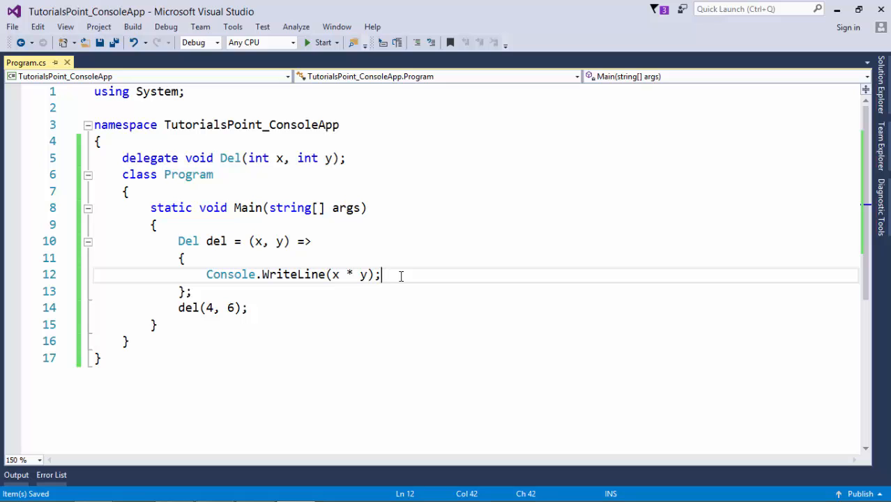
pyautogui.write('c')
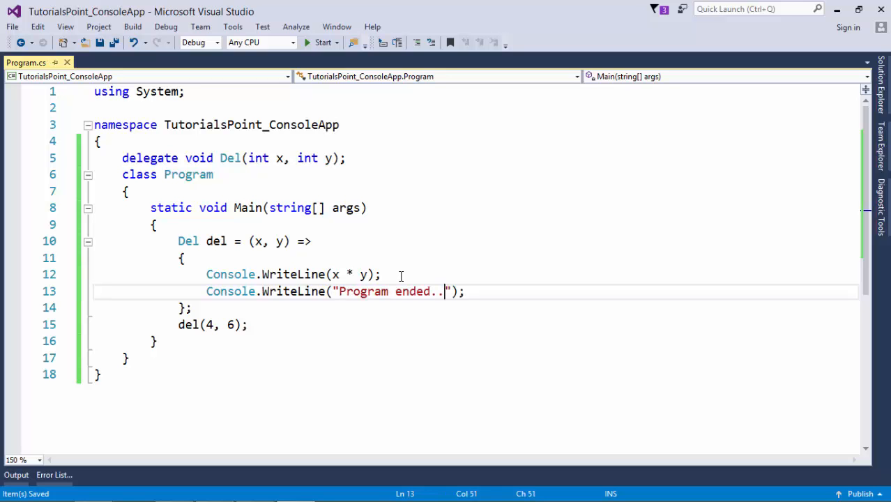
pyautogui.click(322, 42)
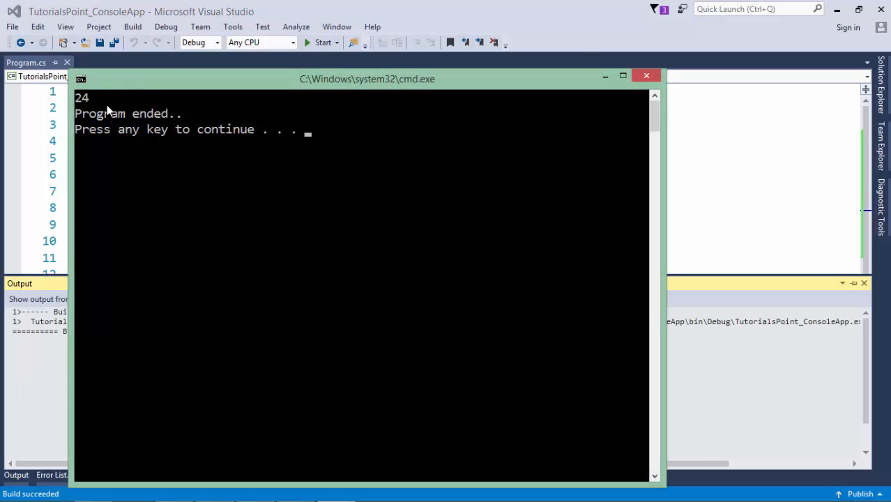
pyautogui.press('enter')
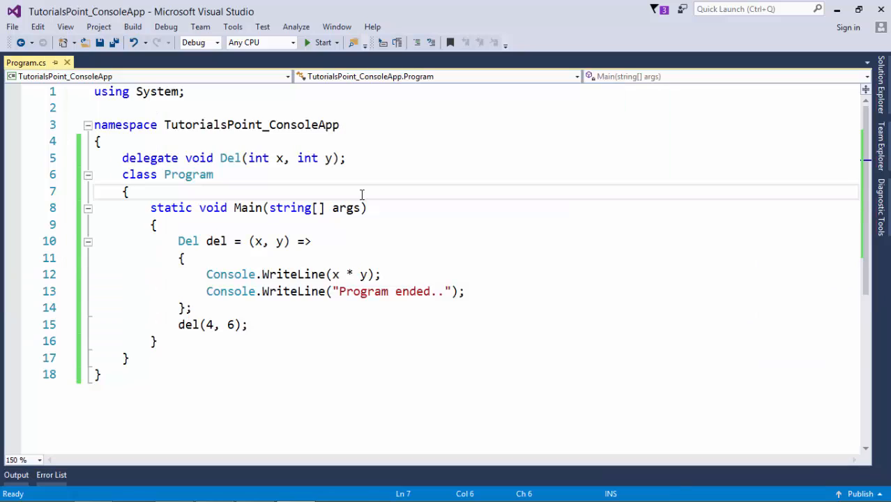